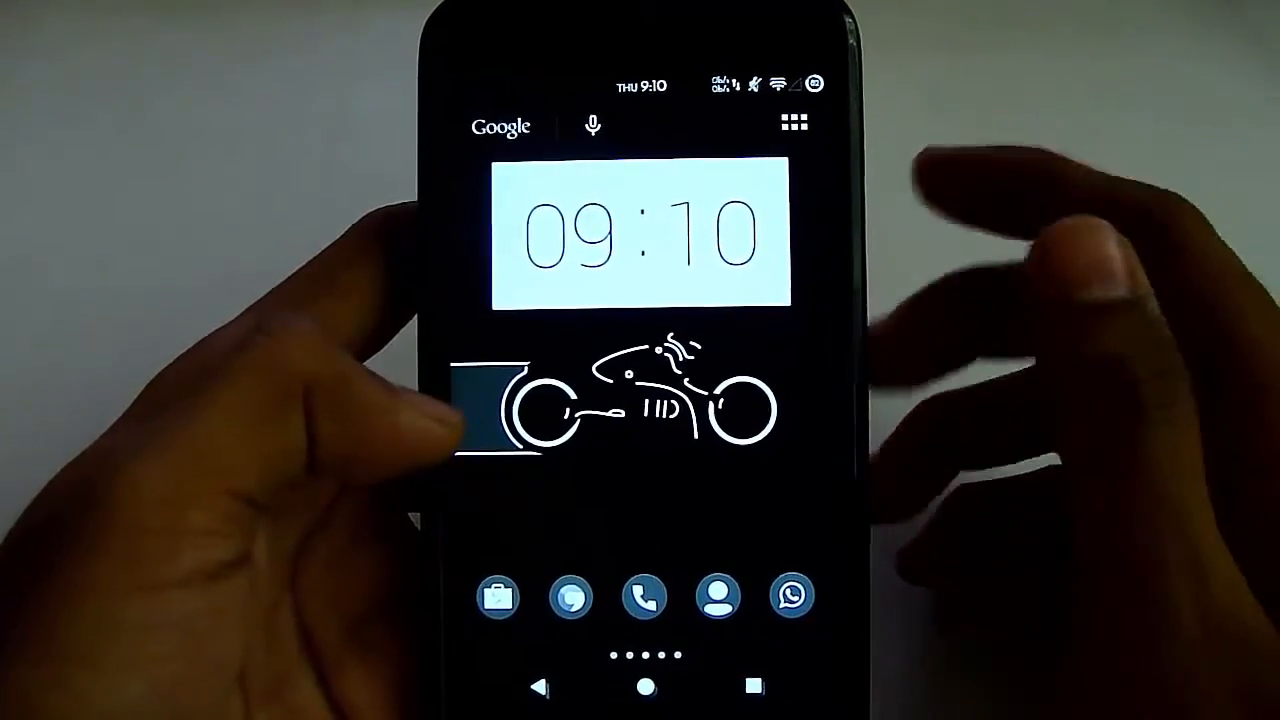
Step: Launch WhatsApp and show the chats overflow menu listing WhatsApp Web
{"action": "left_click", "coordinate": [792, 596]}
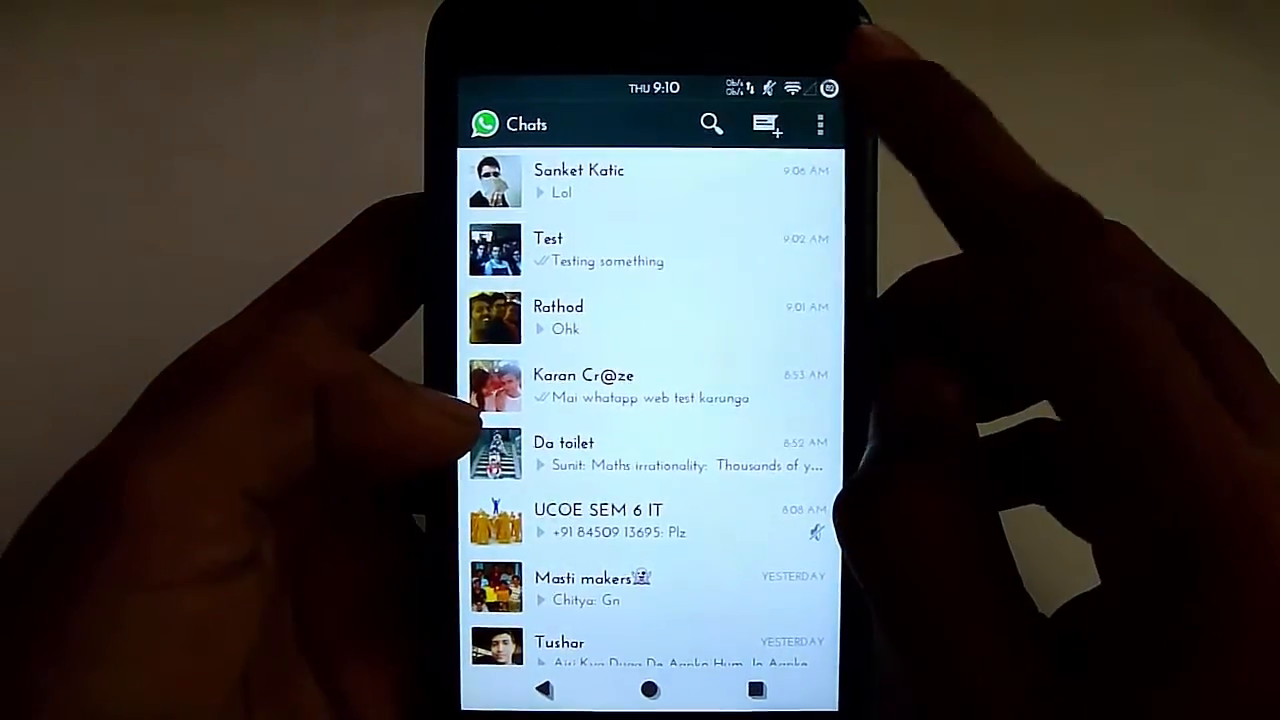
{"action": "left_click", "coordinate": [820, 124]}
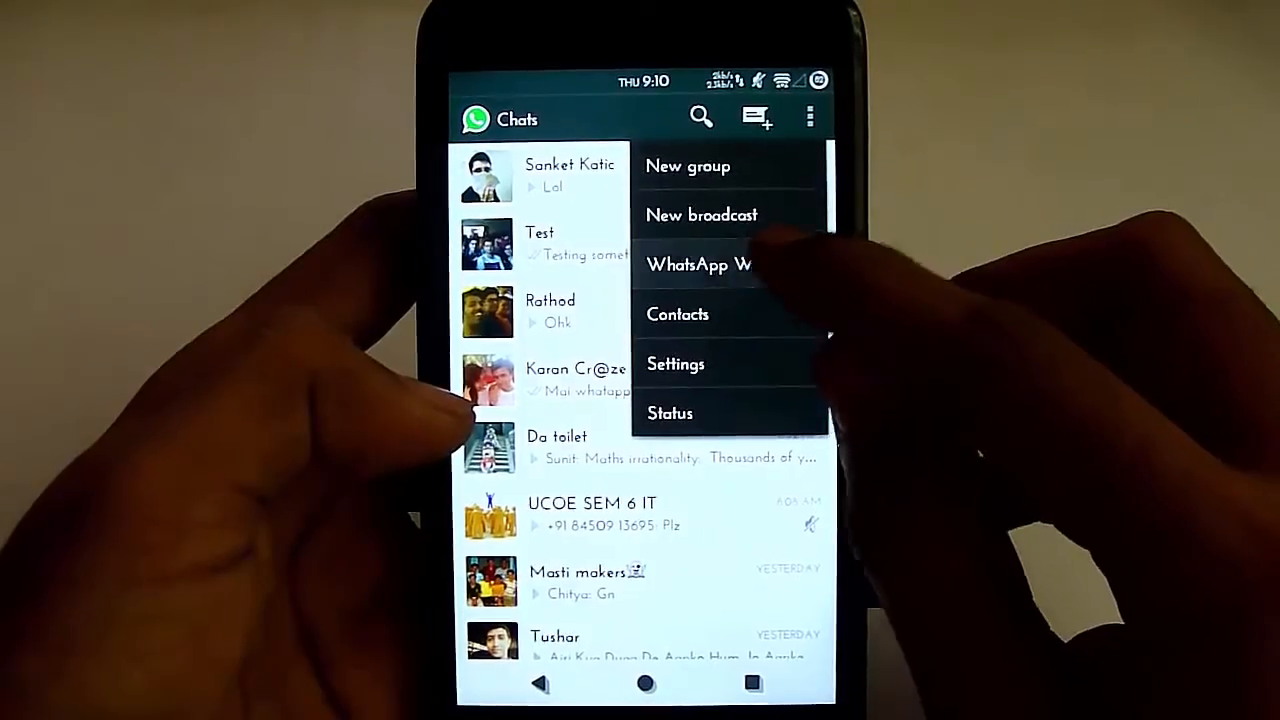
{"action": "left_click", "coordinate": [700, 264]}
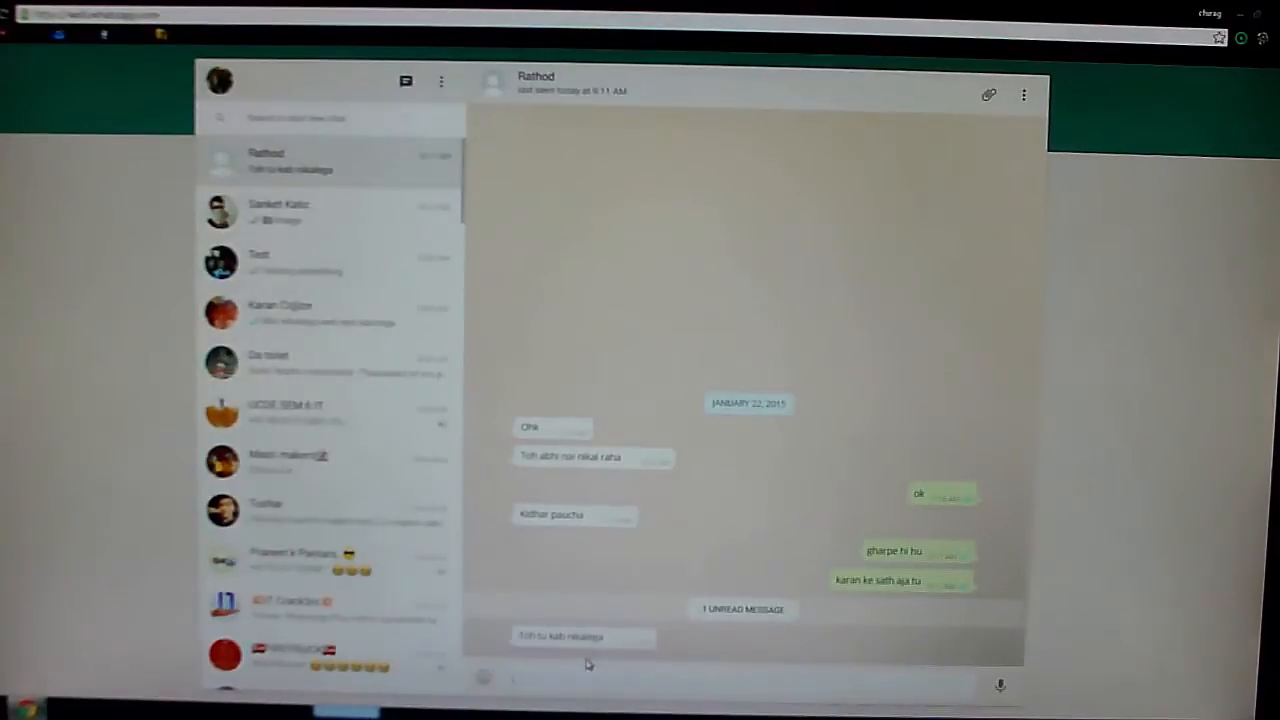
Step: Send the reply 'hey' and attach the night-city image into the send preview
{"action": "type", "text": "hey"}
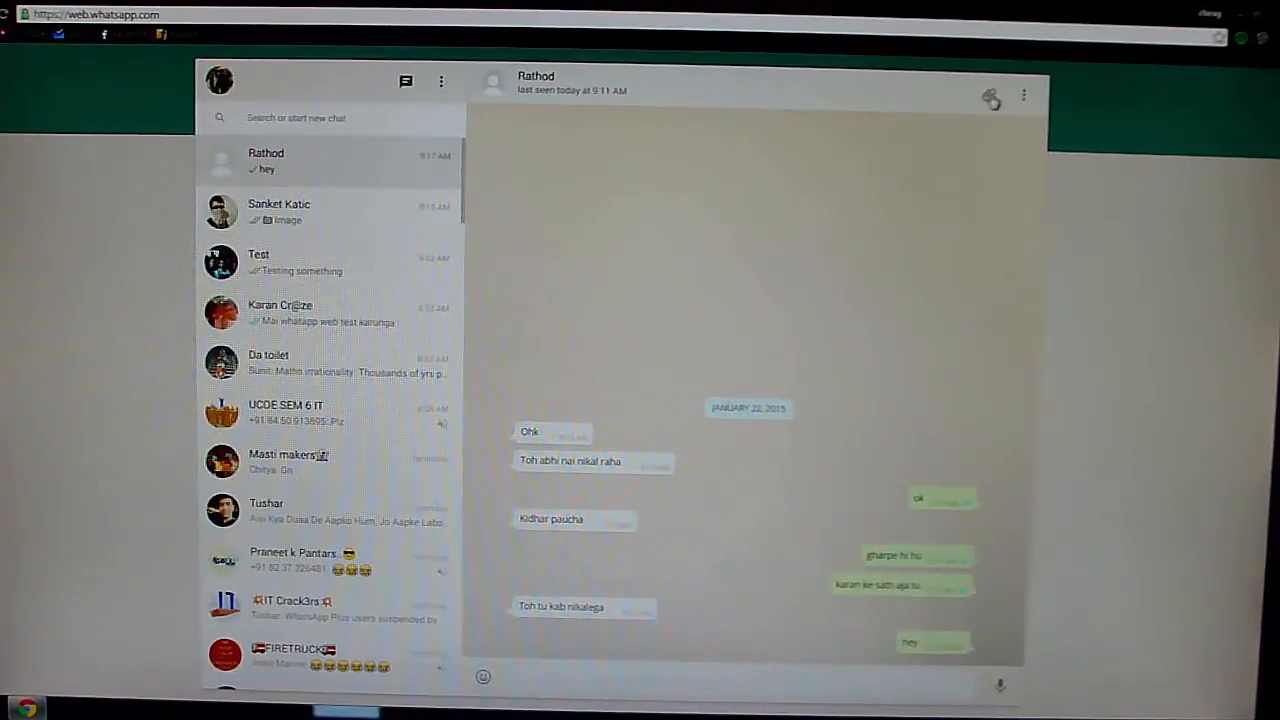
{"action": "left_click", "coordinate": [992, 94]}
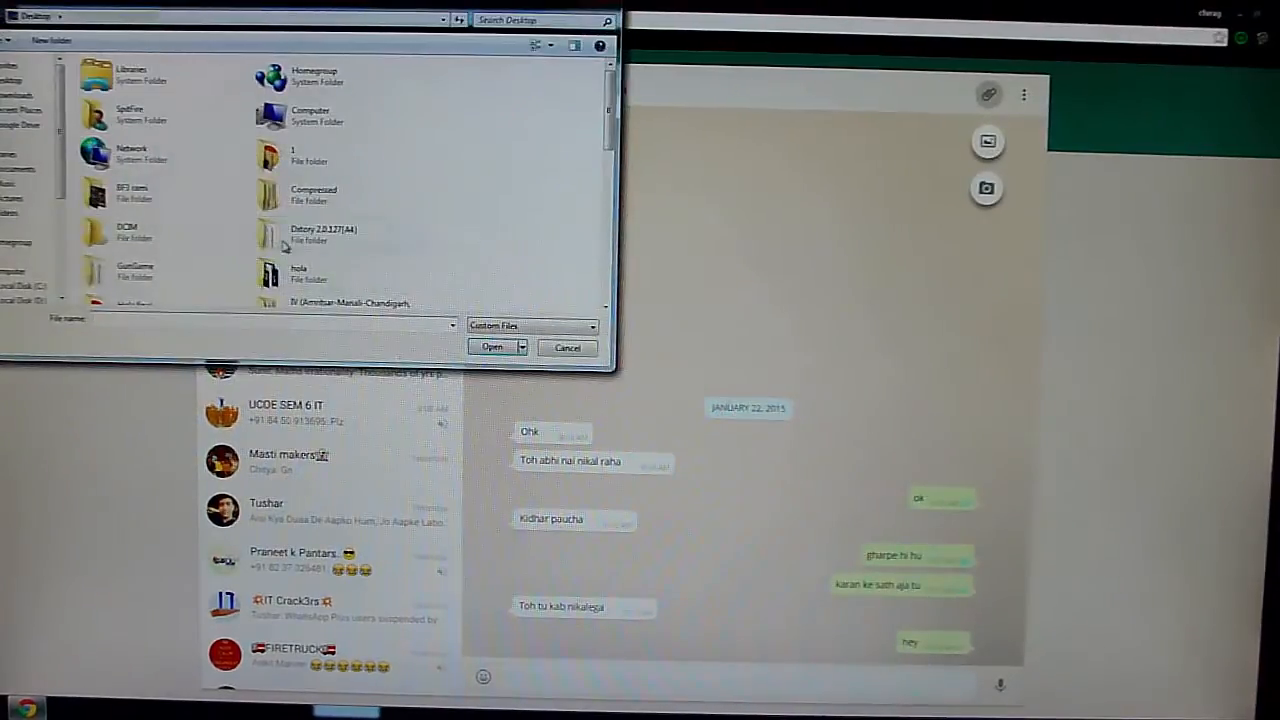
{"action": "left_click", "coordinate": [492, 348]}
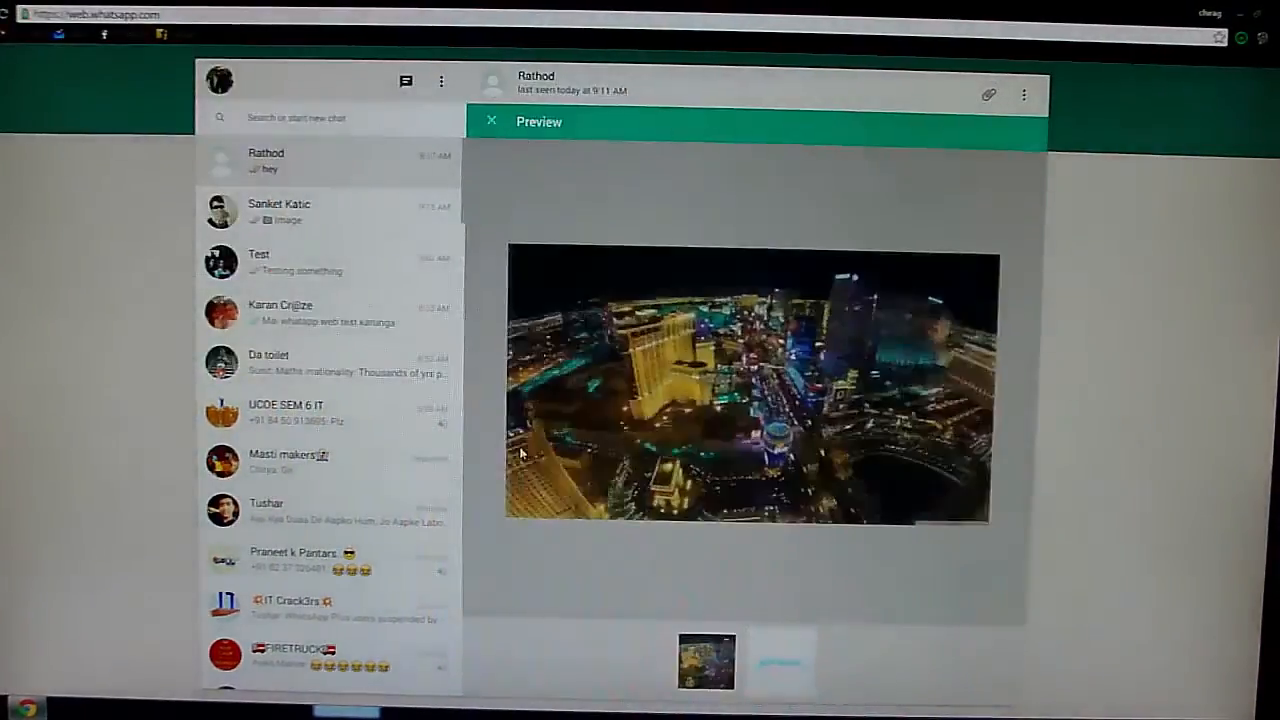